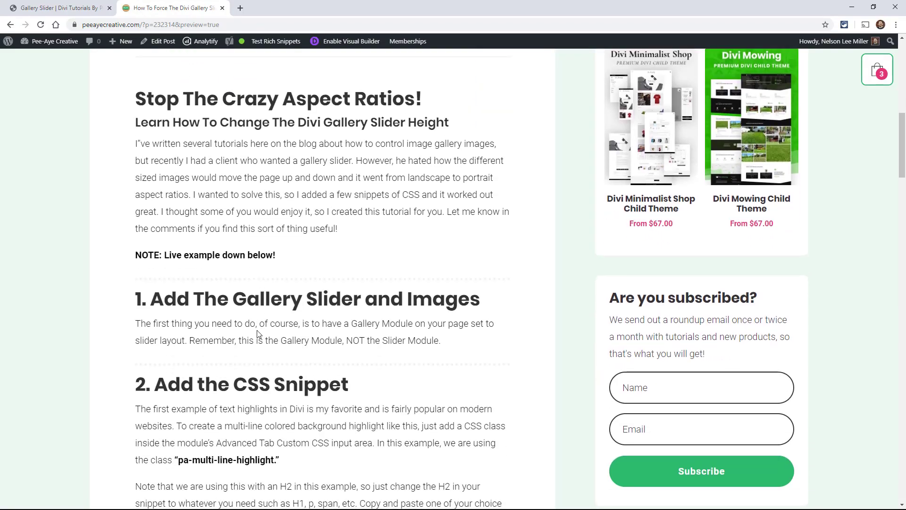
- Scroll the tutorial article before switching to the demo gallery-slider page
scroll("up", 3)
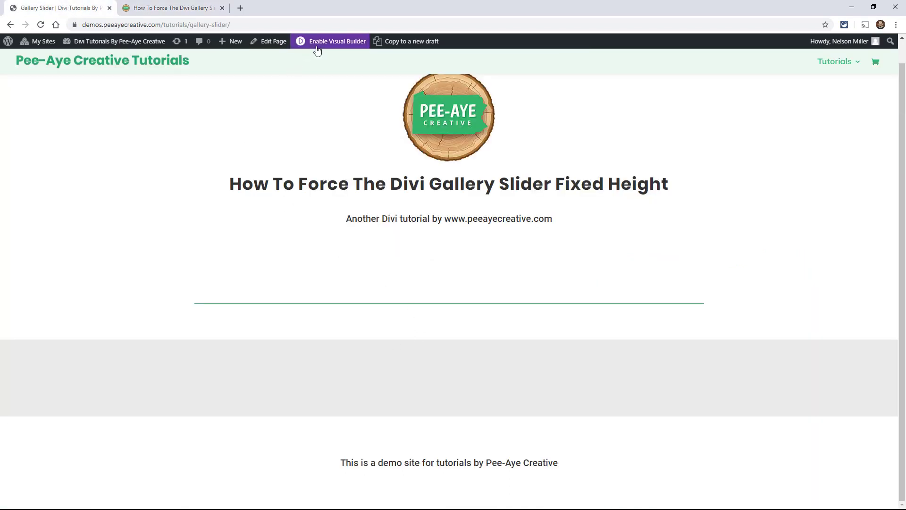
- Enable the Visual Builder from the admin bar so the demo page loads for editing
left_click(337, 41)
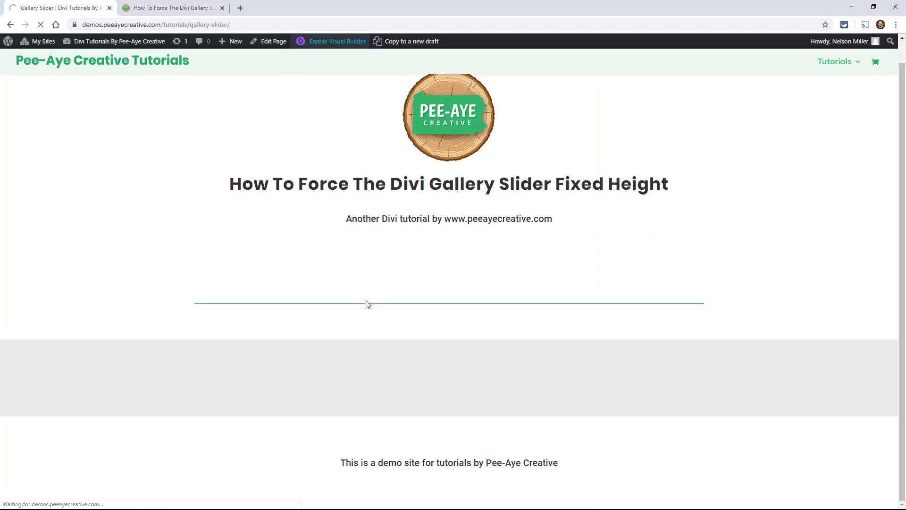
mouse_move(368, 311)
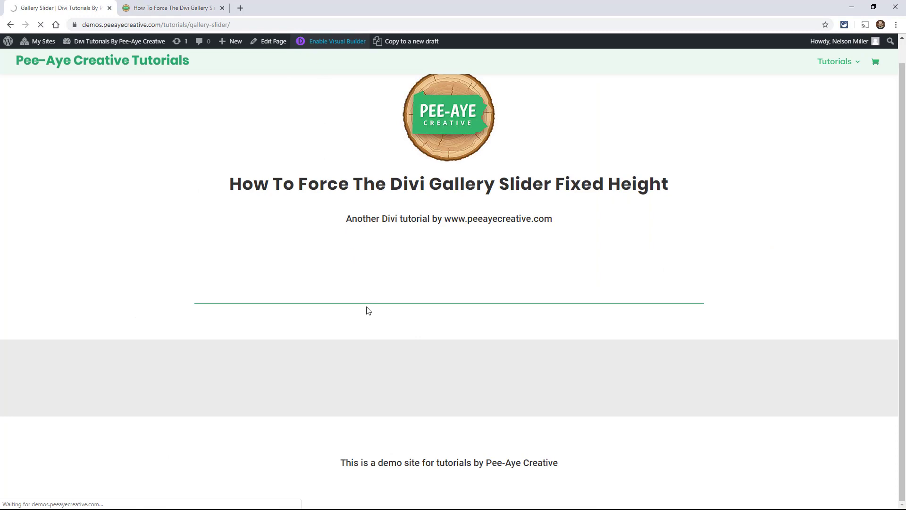
left_click(337, 41)
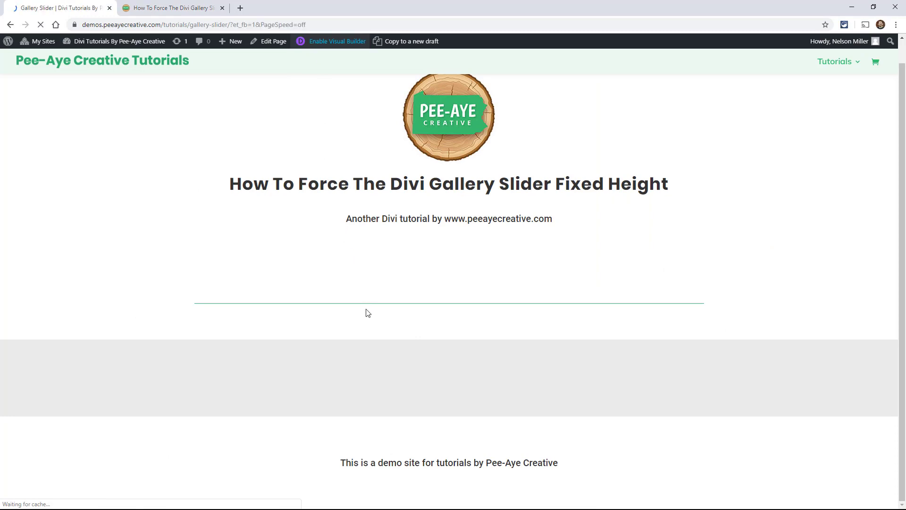
left_click(336, 40)
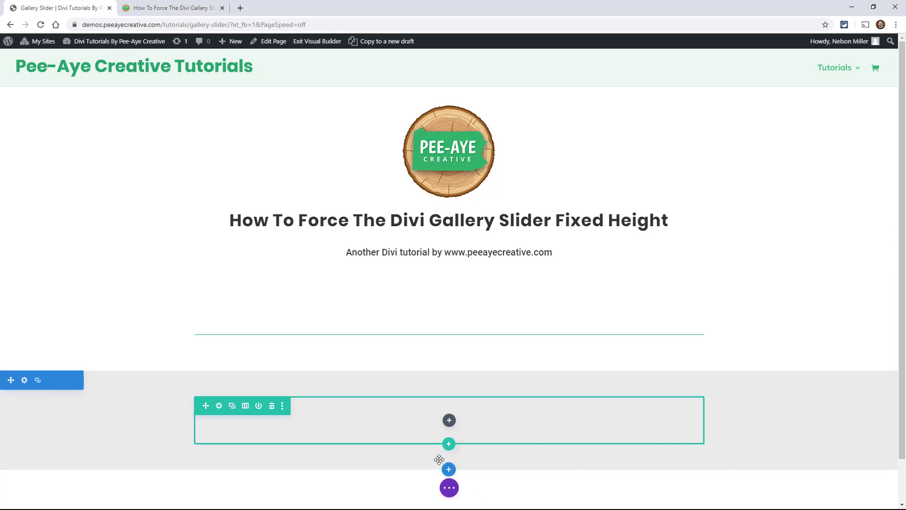
- Insert a Gallery module into the empty row by searching 'galle'
left_click(450, 420)
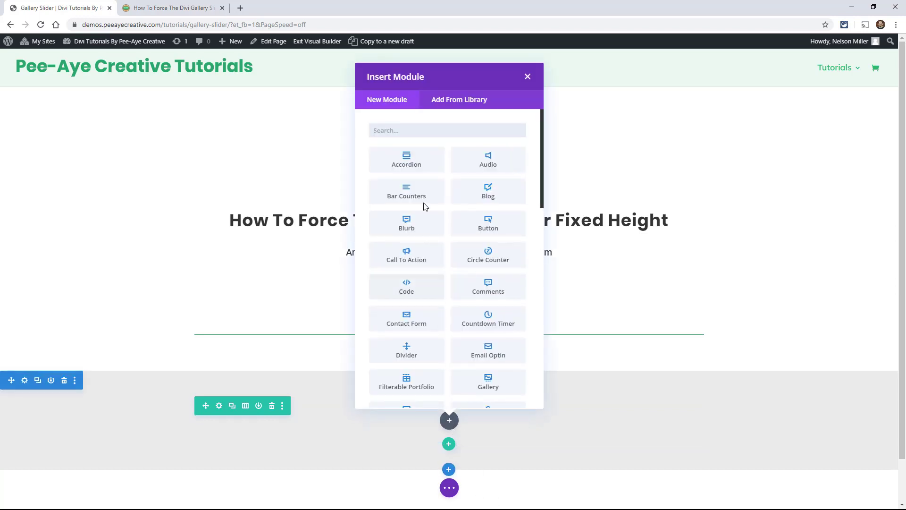
type("galle")
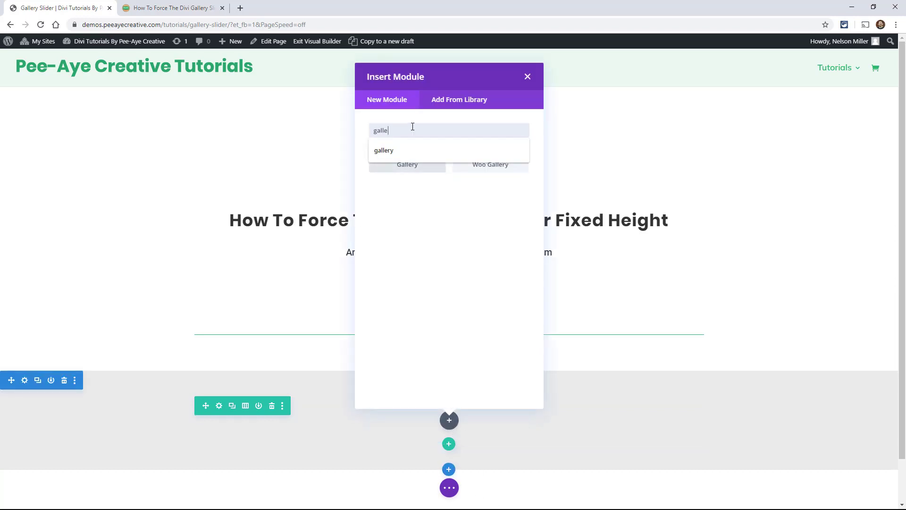
left_click(527, 76)
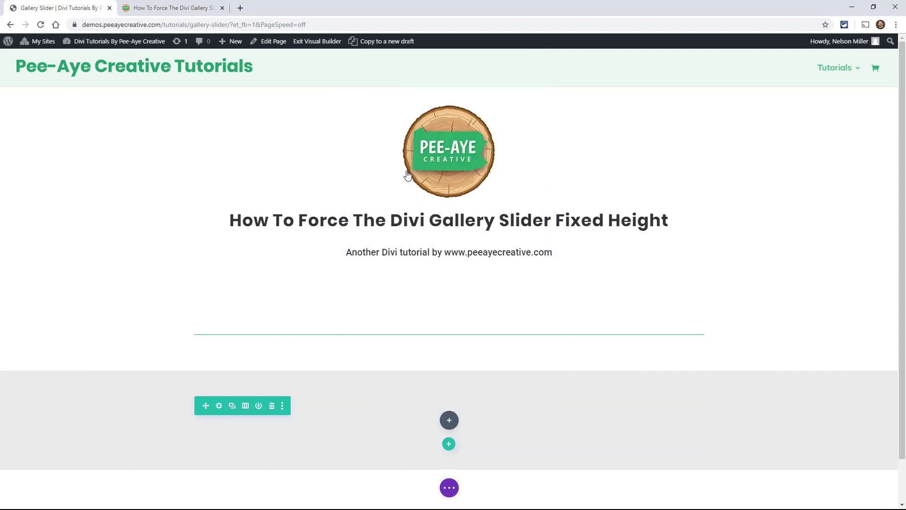
left_click(218, 405)
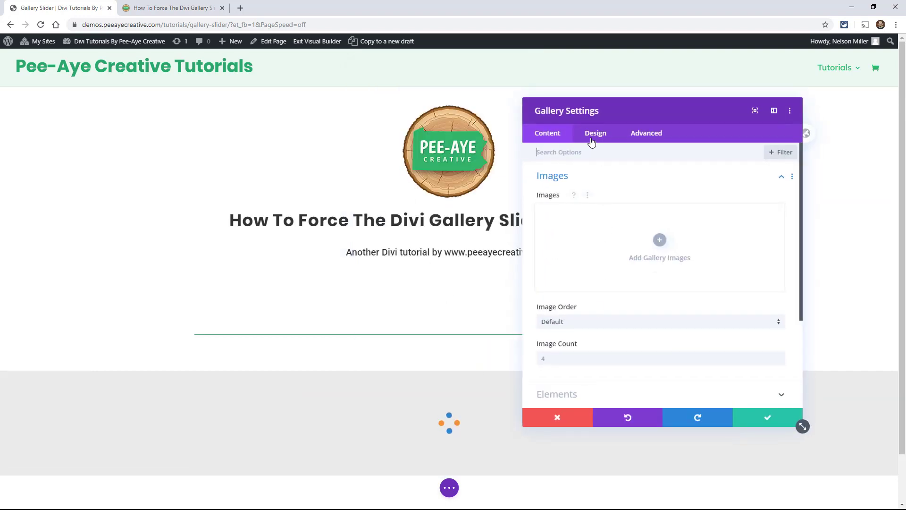
- Set the gallery's Design > Layout option to Slider instead of Grid
left_click(596, 133)
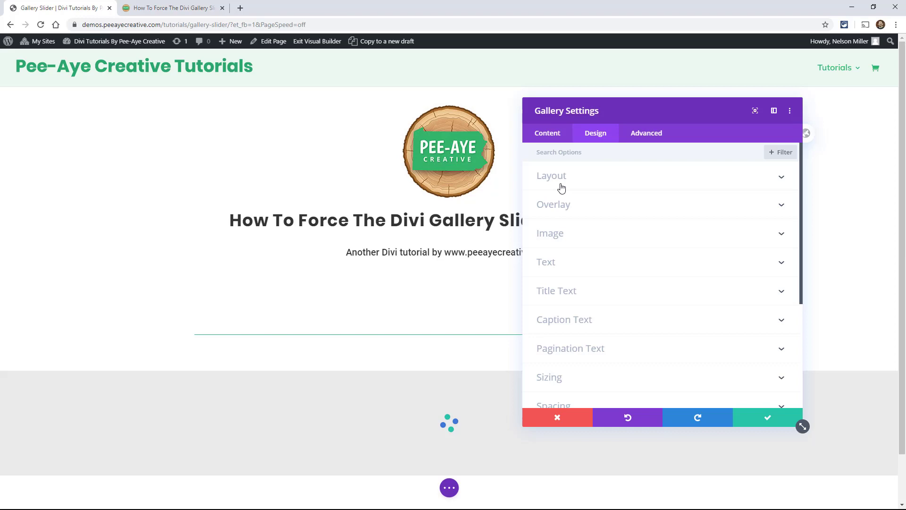
left_click(551, 176)
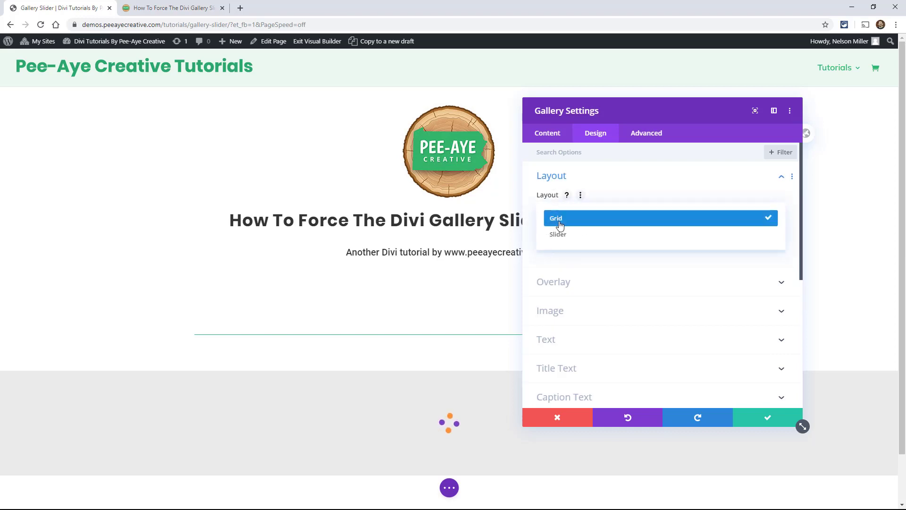
left_click(558, 234)
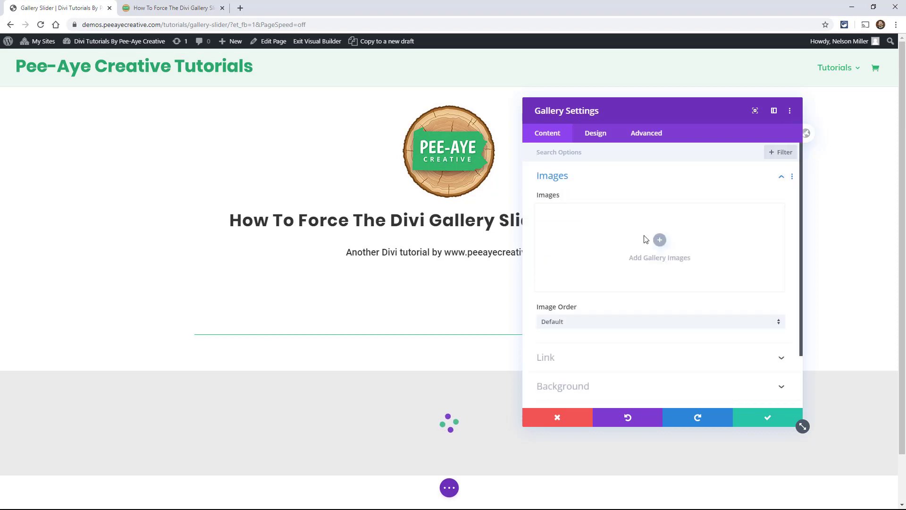
- Add five solid-colour images to the gallery and save the module settings
left_click(660, 247)
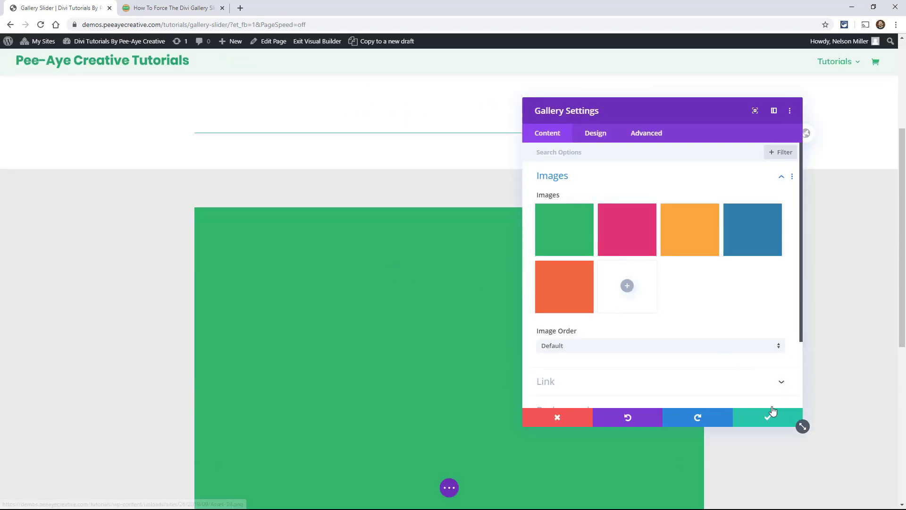
left_click(768, 417)
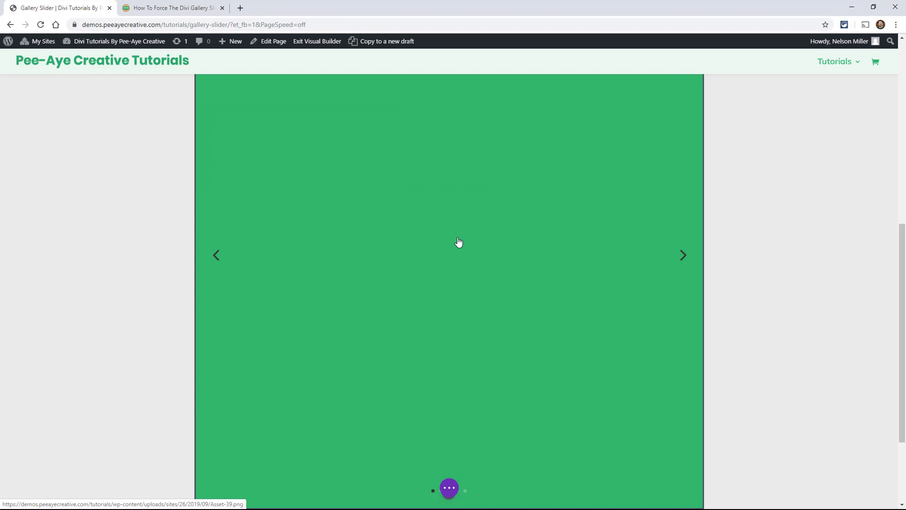
- Preview the slider on the page, advancing through the differently sized slides
scroll("down", 3)
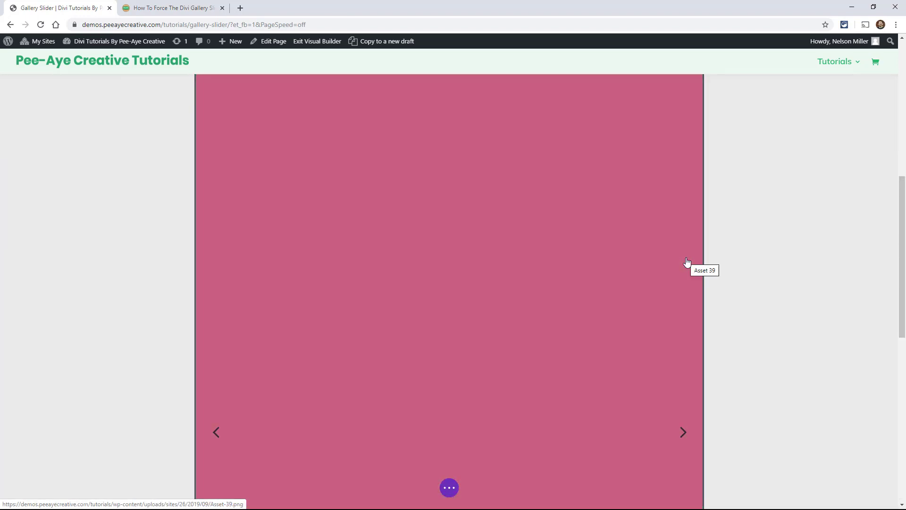
left_click(682, 432)
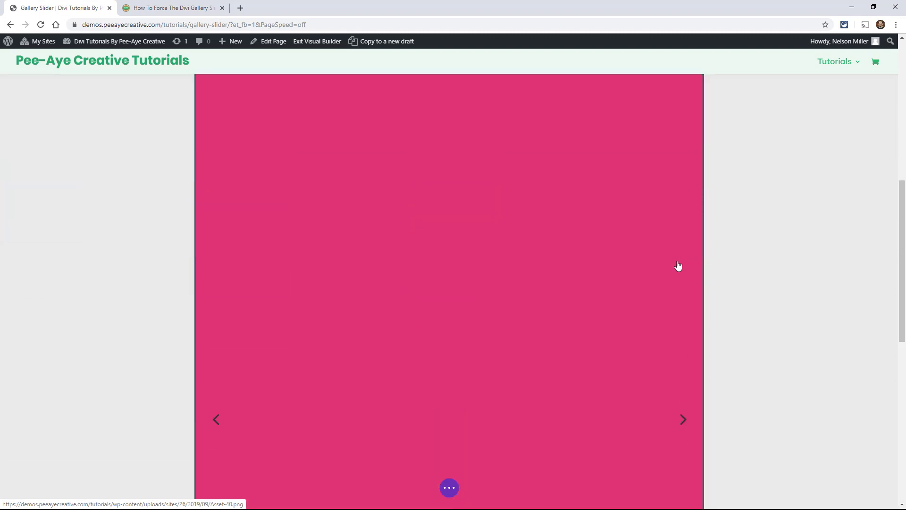
left_click(682, 418)
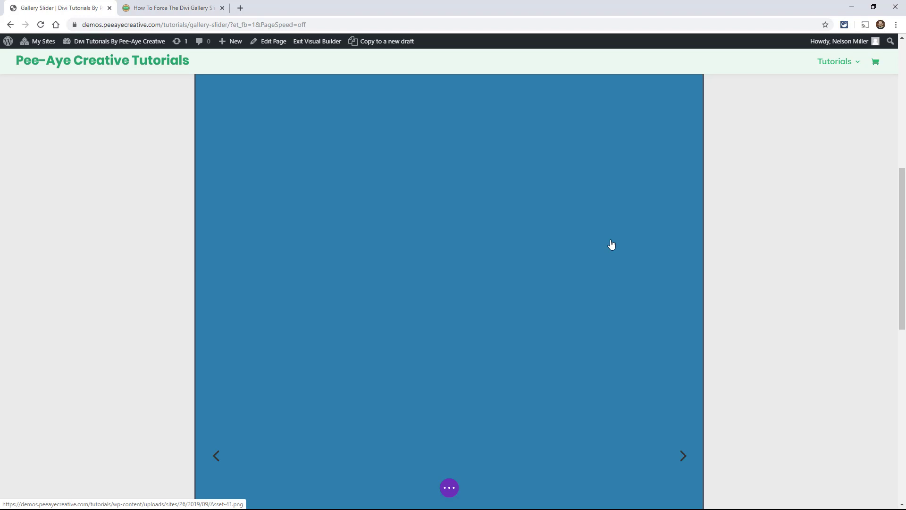
scroll("up", 3)
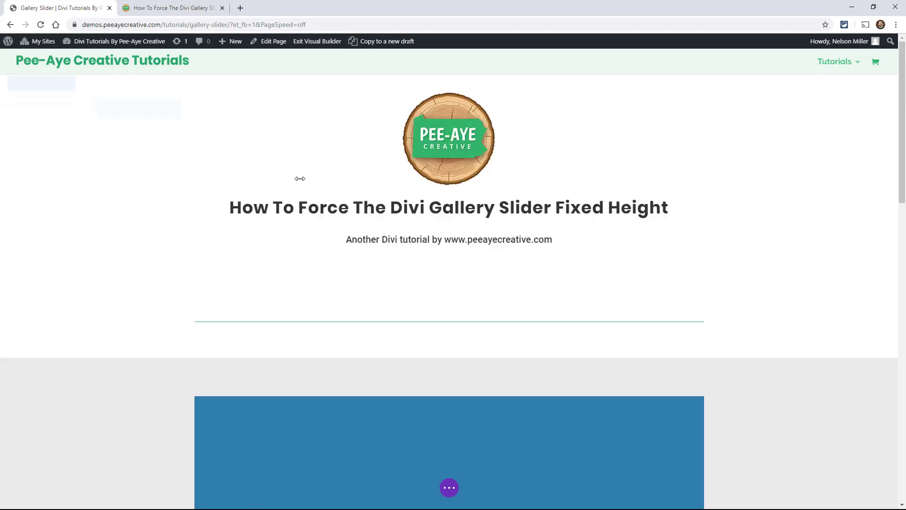
- Select the class name pa-multi-line-highlight in the tutorial article's step 2 for copying
left_click(169, 8)
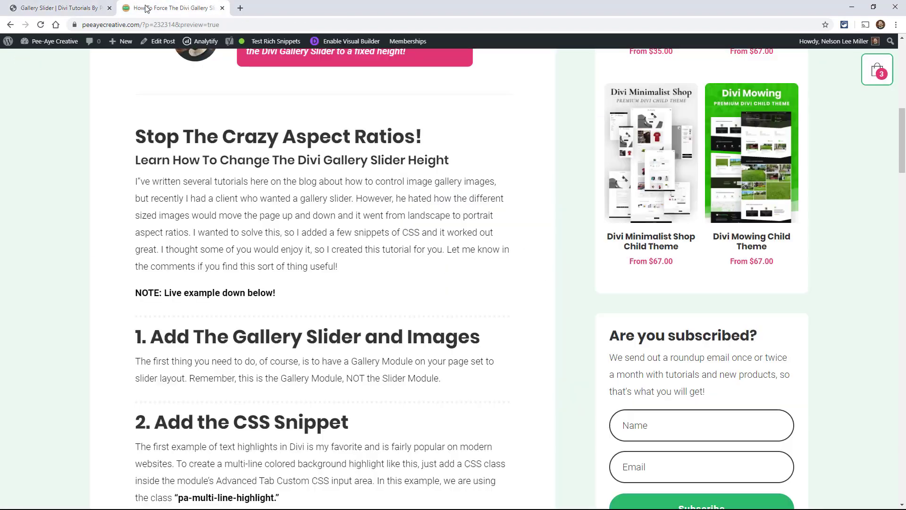
scroll("down", 3)
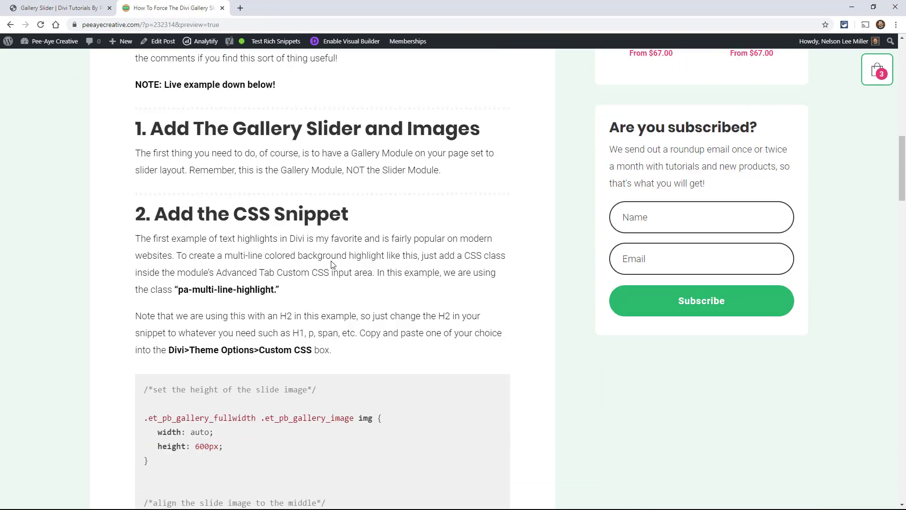
scroll("down", 3)
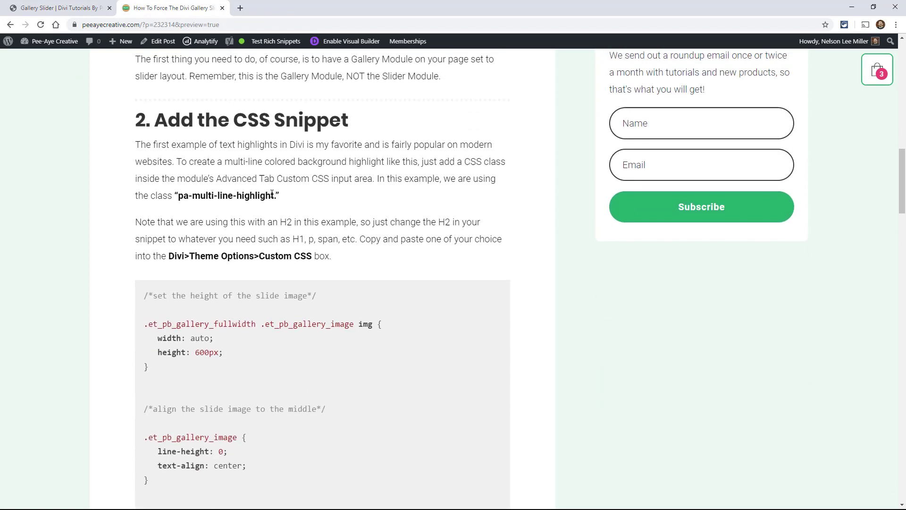
double_click(228, 195)
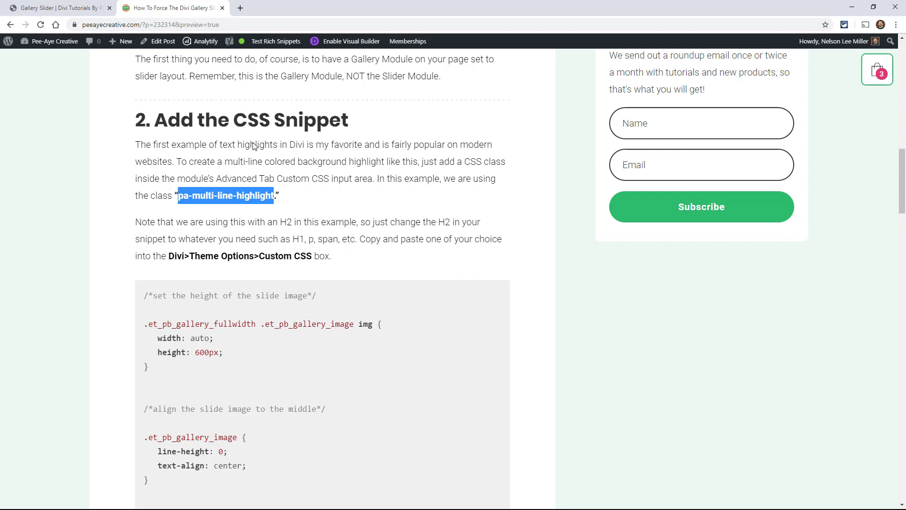
mouse_move(261, 232)
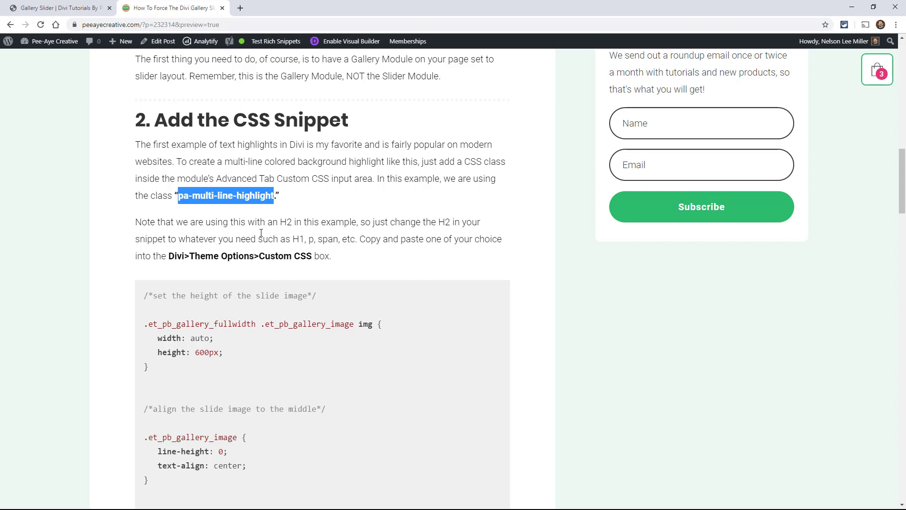
mouse_move(109, 43)
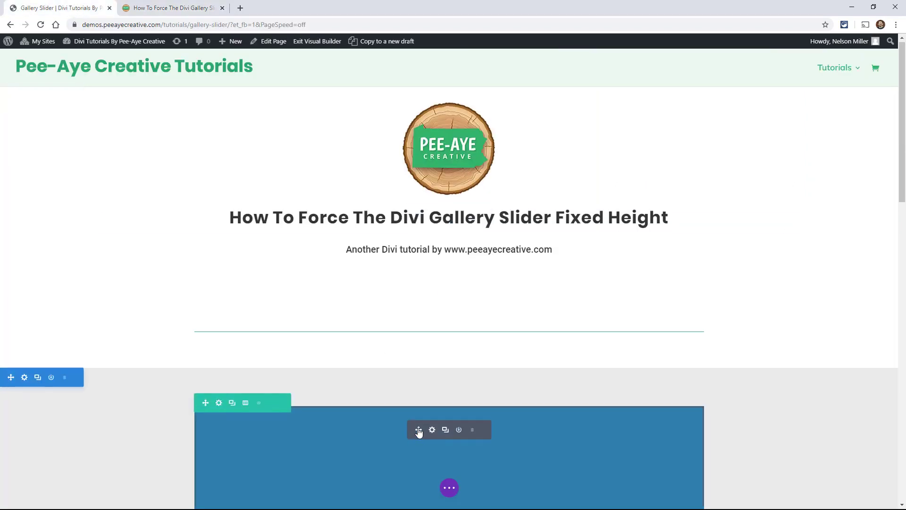
- Assign the CSS class pa-multi-line-highlight to the gallery module under Advanced > CSS ID & Classes and save
left_click(432, 431)
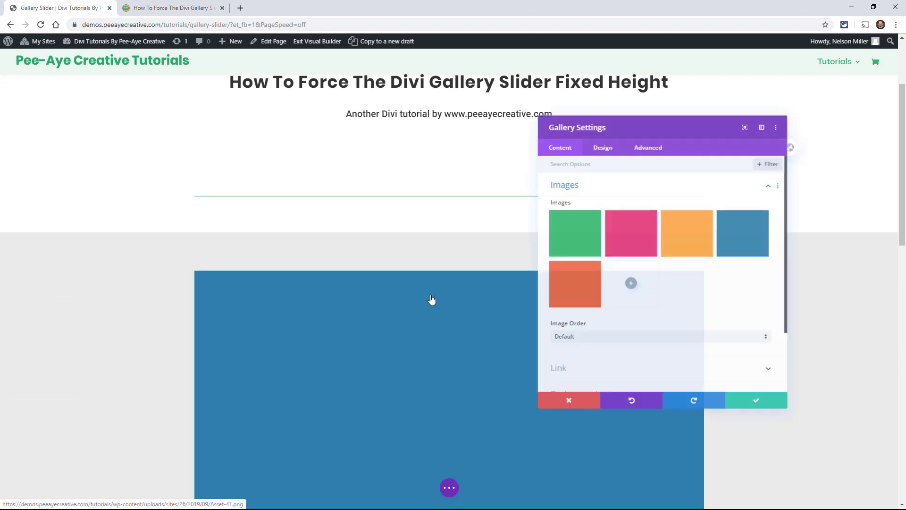
left_click(648, 147)
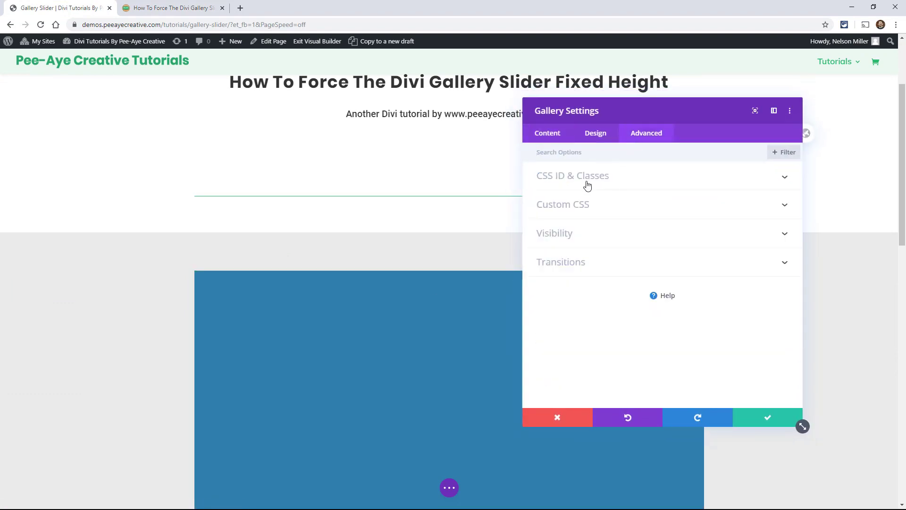
left_click(572, 175)
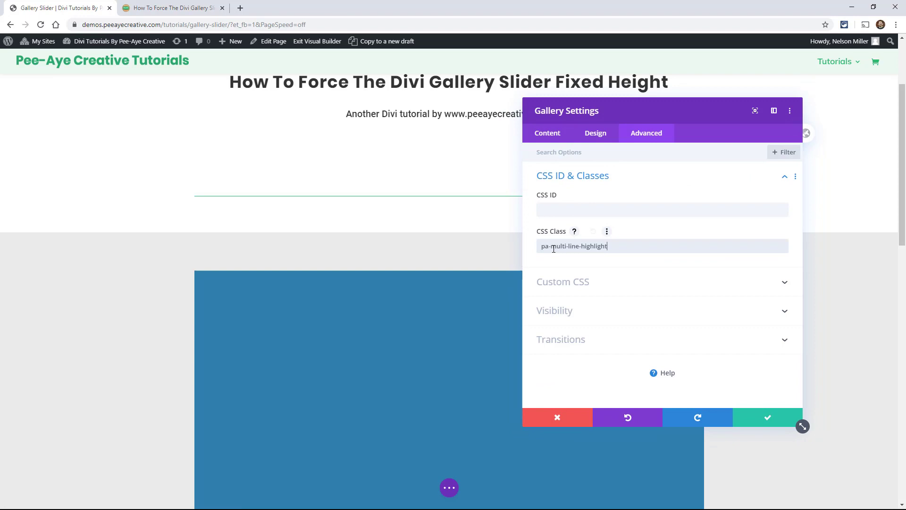
mouse_move(549, 107)
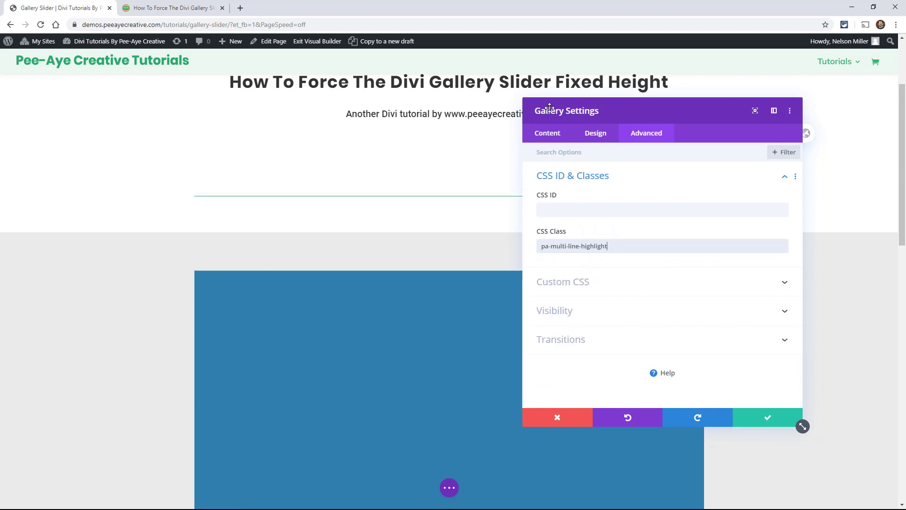
left_click(767, 417)
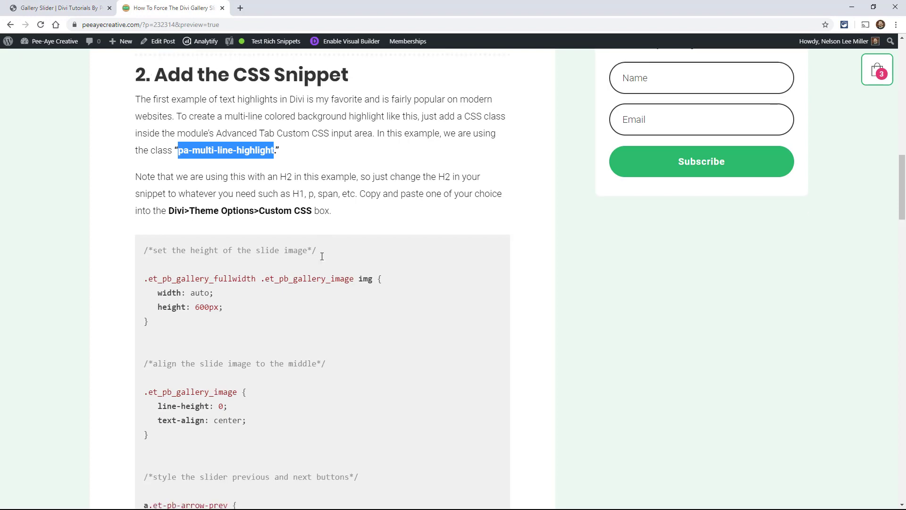
- Scroll the tutorial to select and copy the complete fixed-height slider CSS snippet
scroll("down", 3)
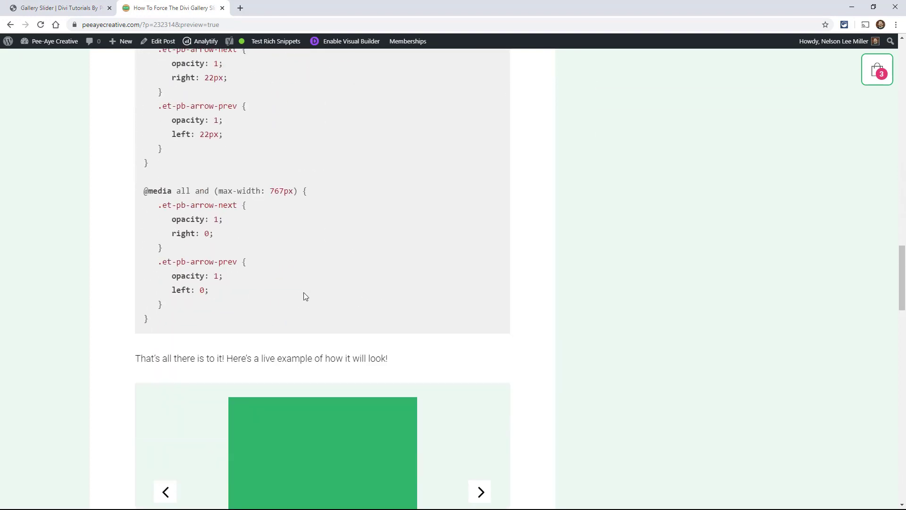
scroll("down", 3)
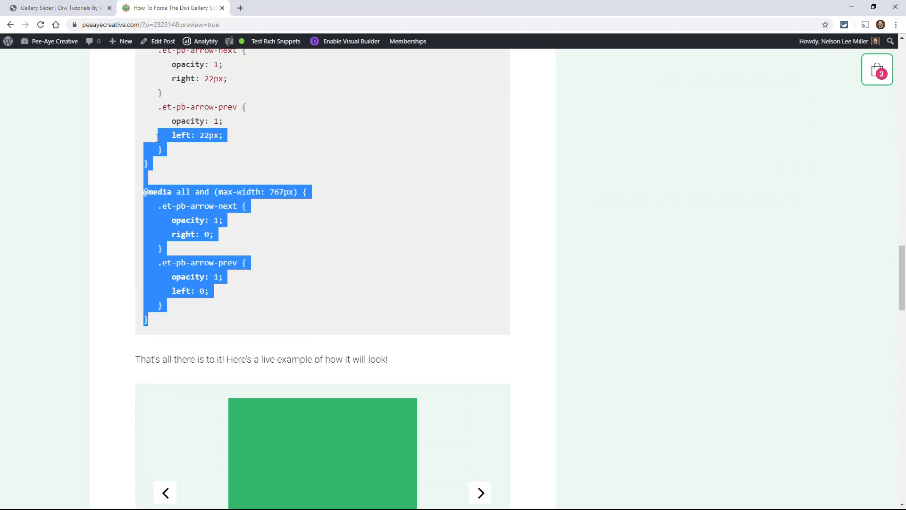
scroll("up", 3)
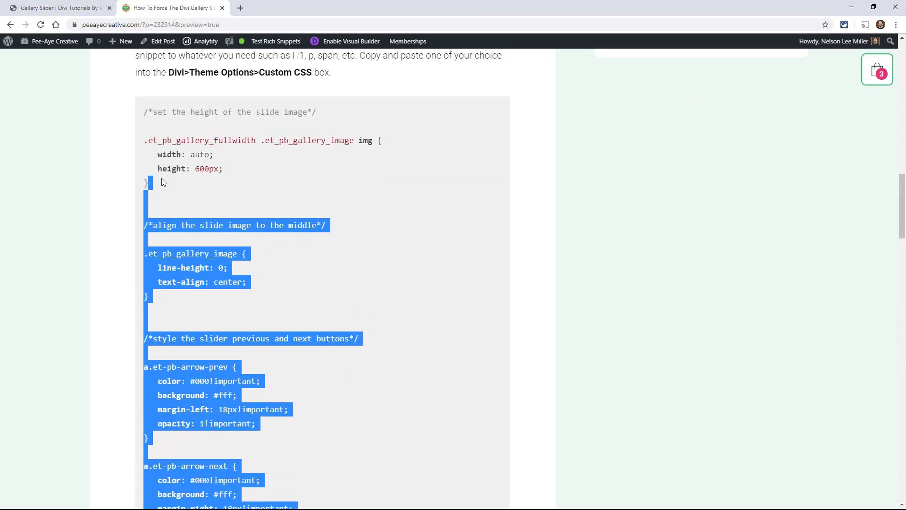
scroll("up", 3)
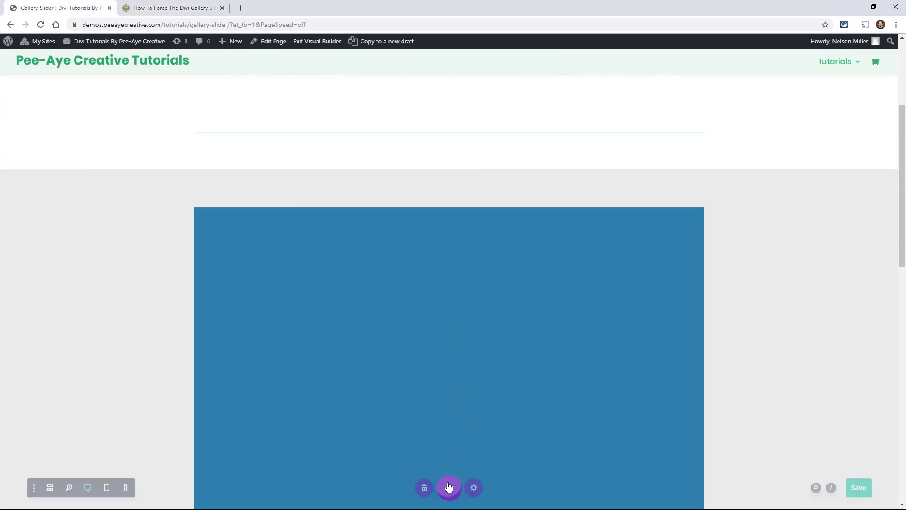
- Paste the fixed-height slider CSS into Page Settings > Advanced > Custom CSS and apply it
left_click(473, 487)
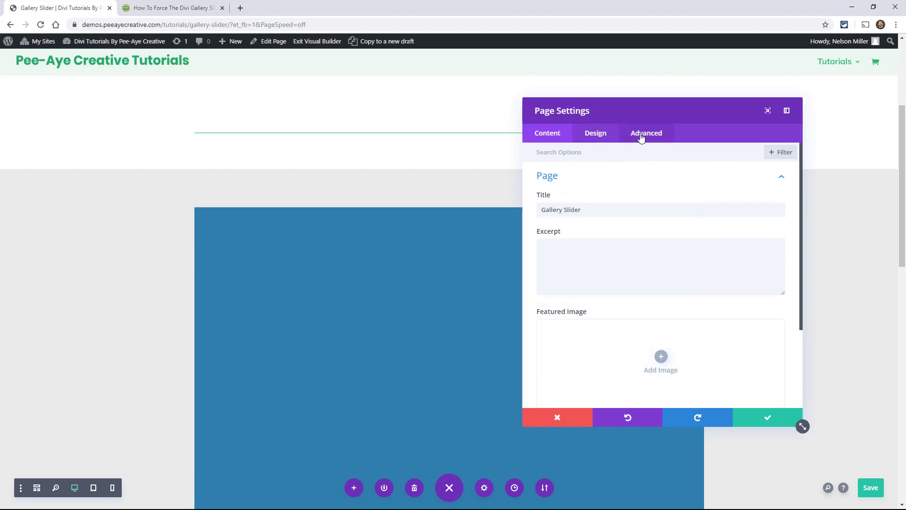
left_click(646, 132)
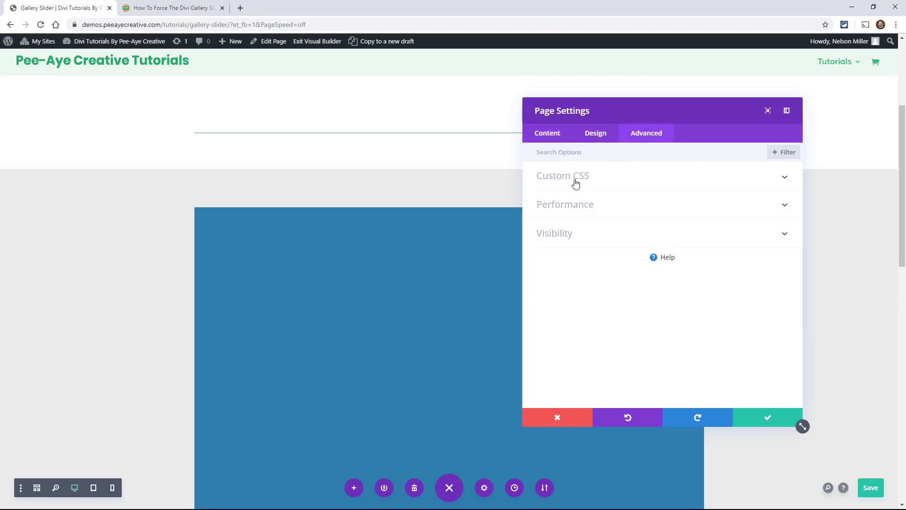
left_click(563, 175)
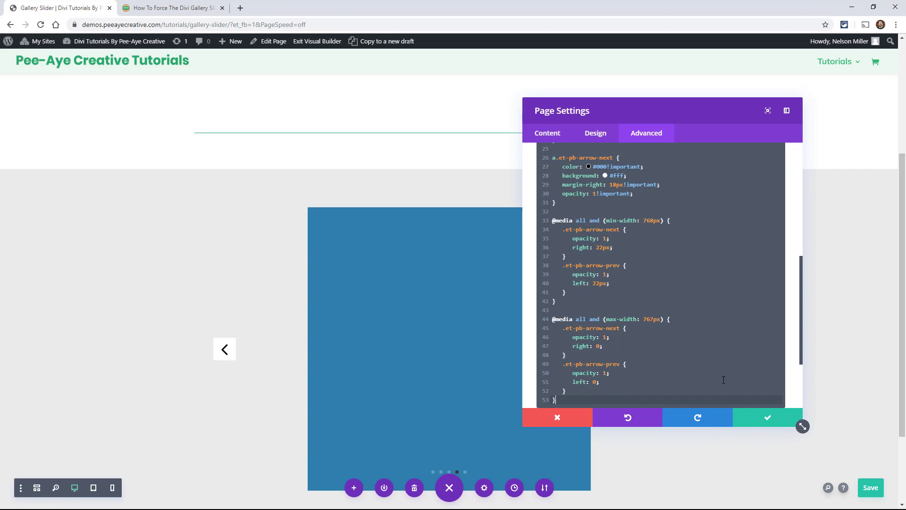
scroll("up", 3)
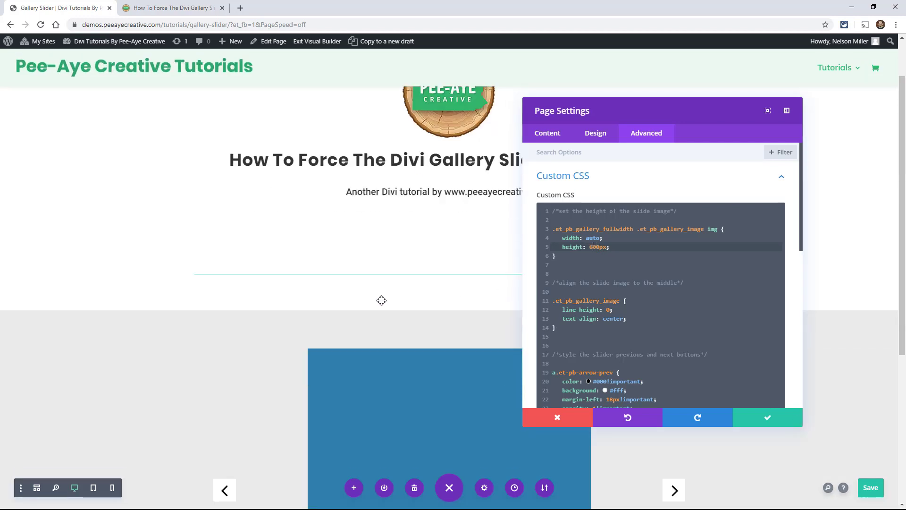
left_click(766, 417)
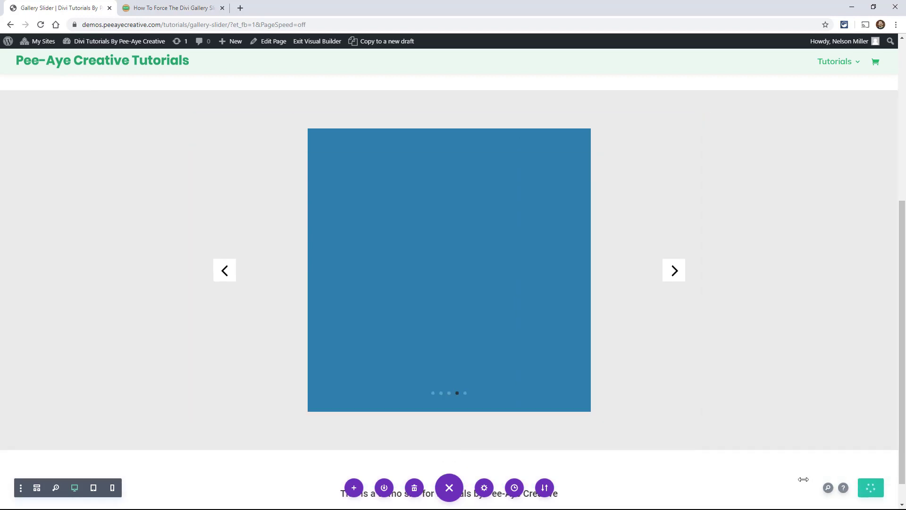
- Exit the Visual Builder to view the live gallery slider page
left_click(448, 487)
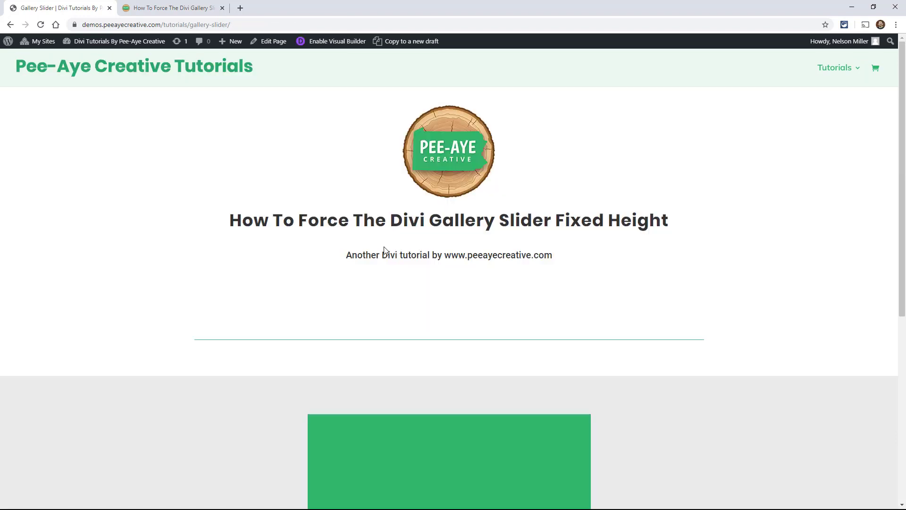
scroll("down", 3)
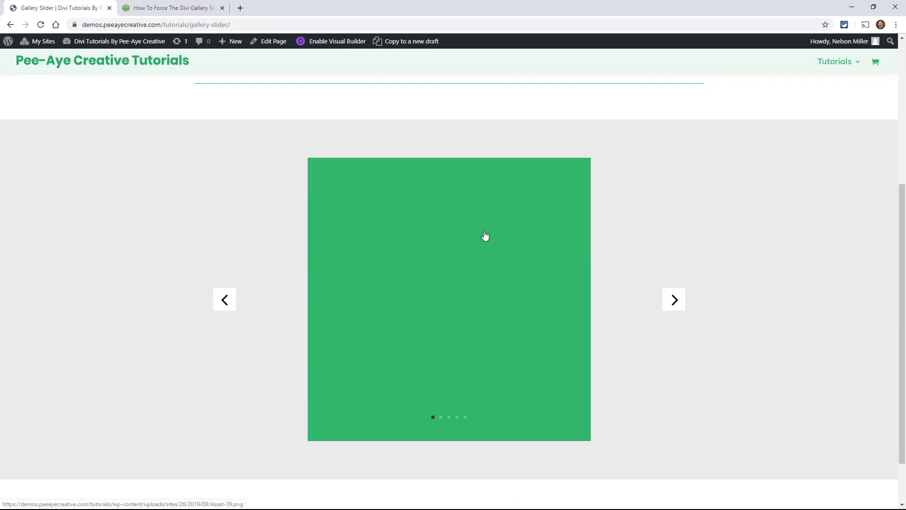
left_click(673, 299)
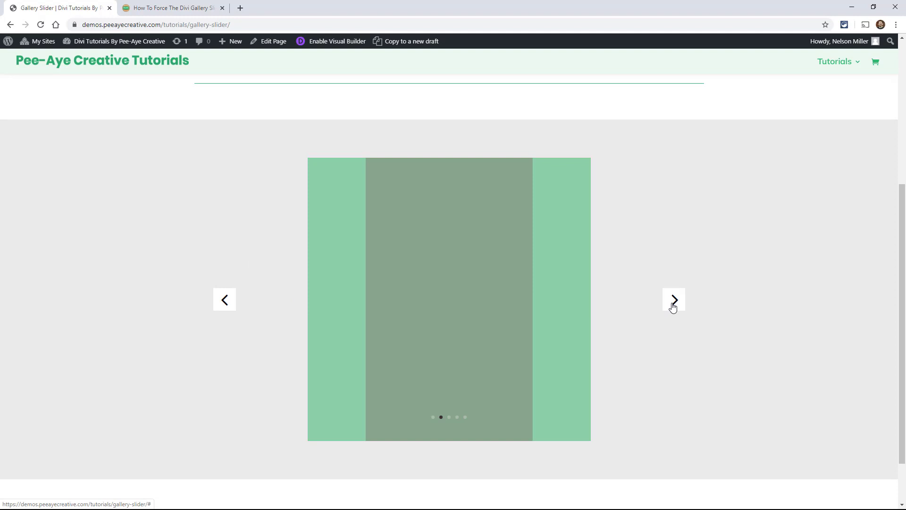
left_click(673, 299)
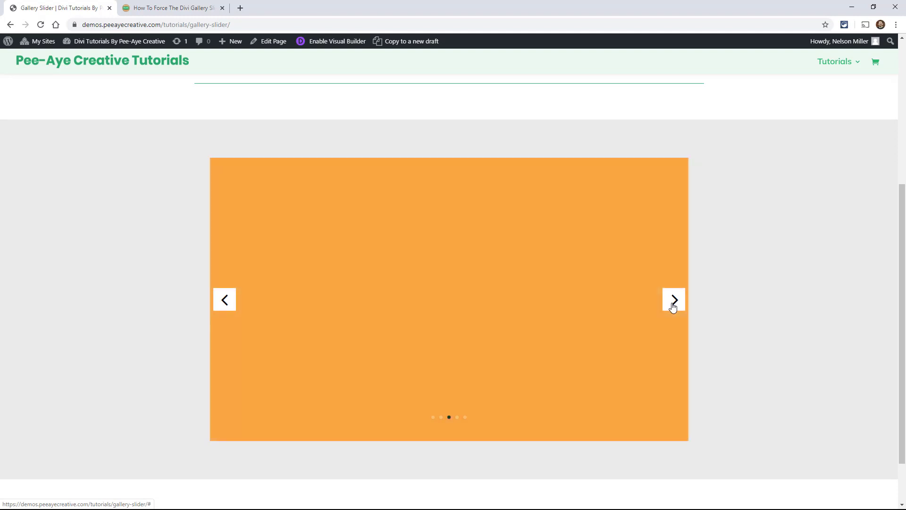
left_click(673, 299)
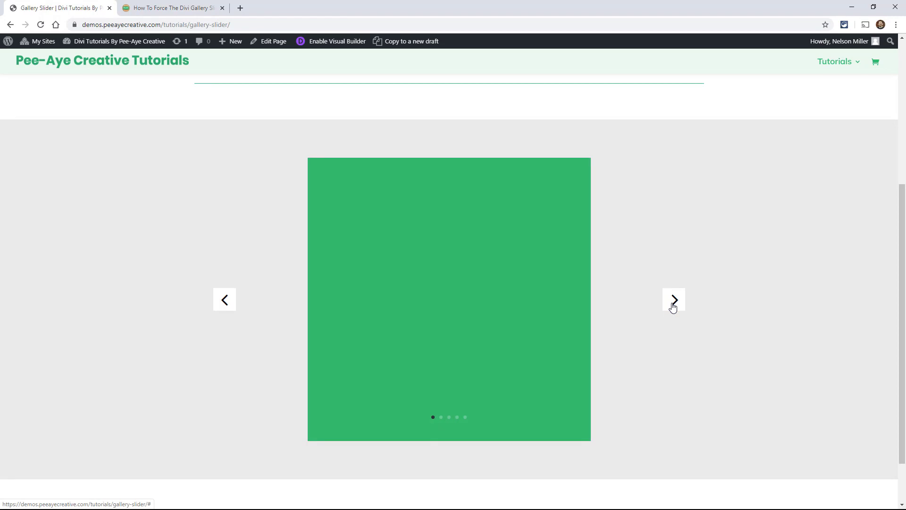
left_click(673, 299)
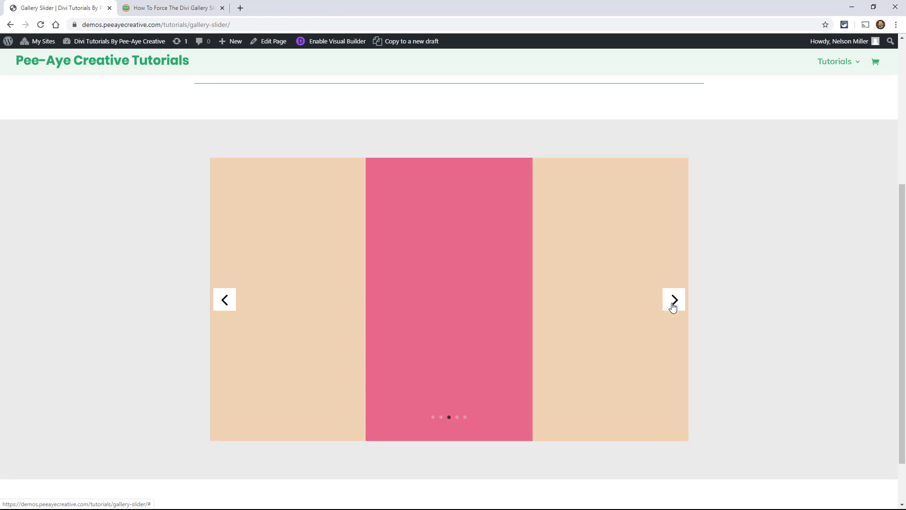
left_click(673, 299)
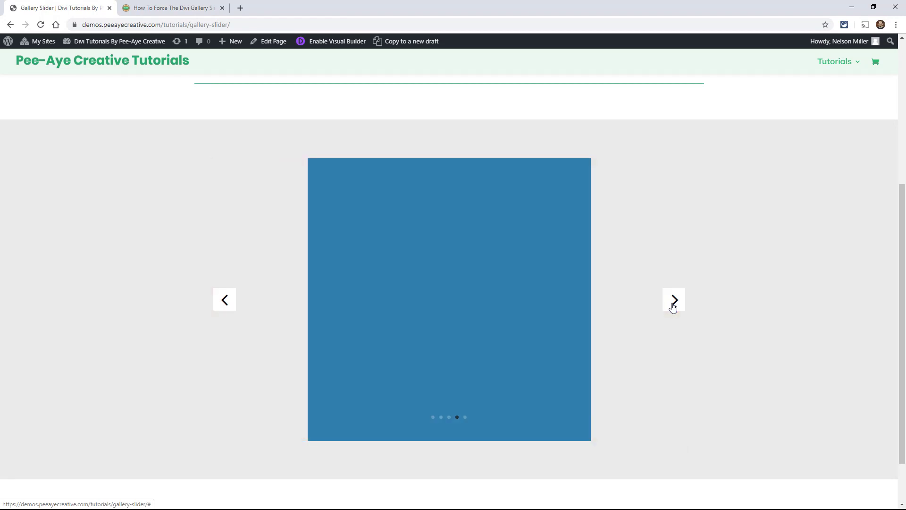
left_click(674, 300)
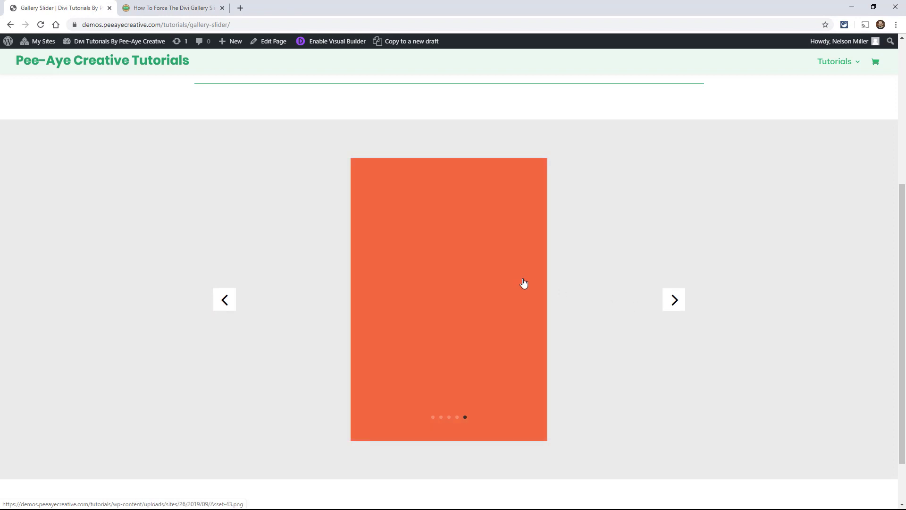
left_click(673, 299)
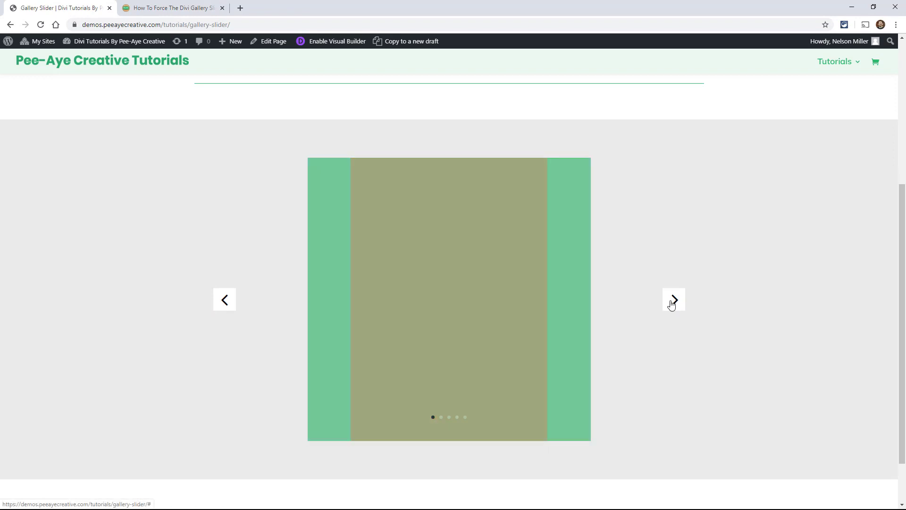
left_click(673, 299)
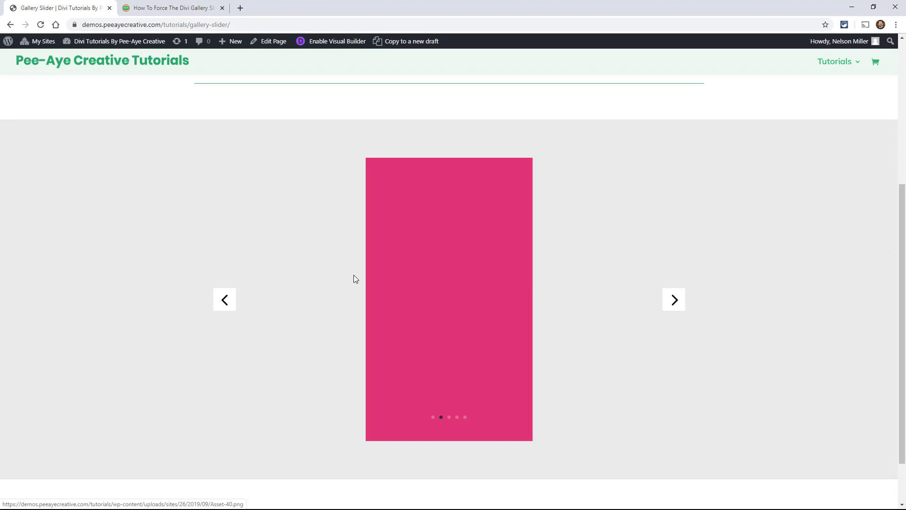
mouse_move(418, 324)
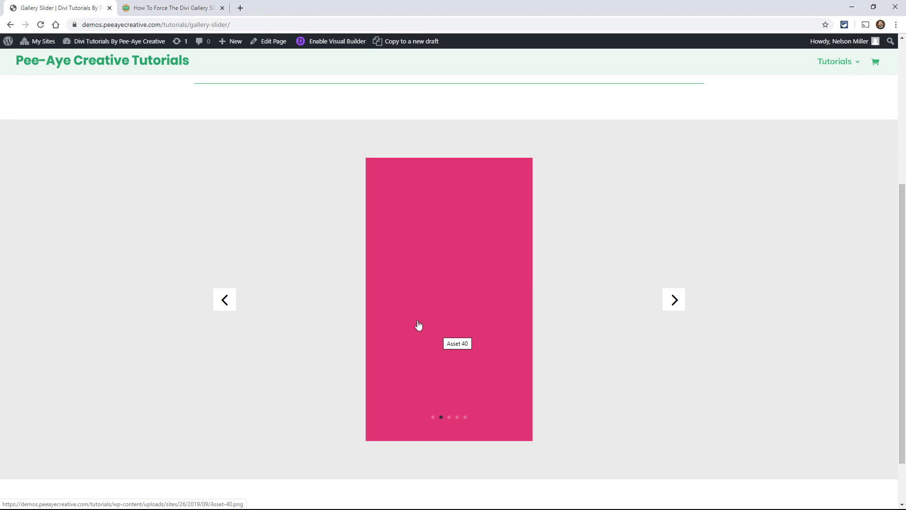
mouse_move(370, 253)
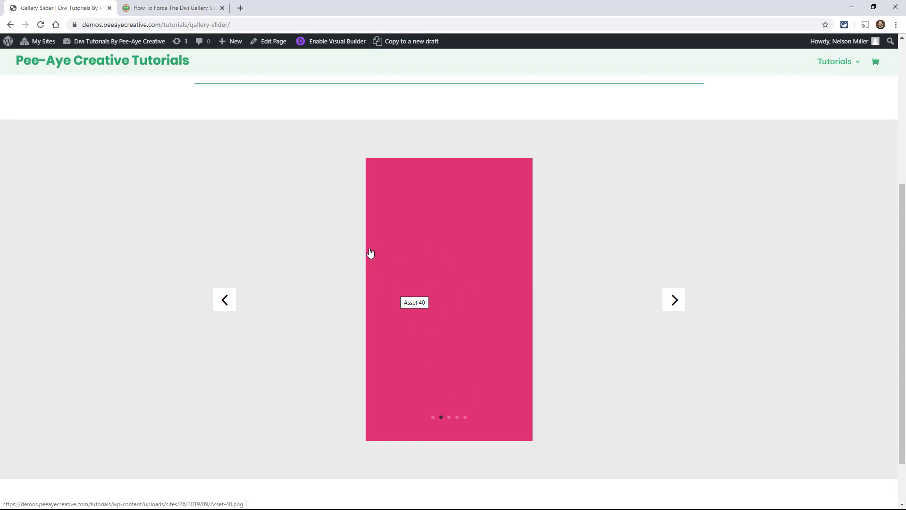
left_click(673, 300)
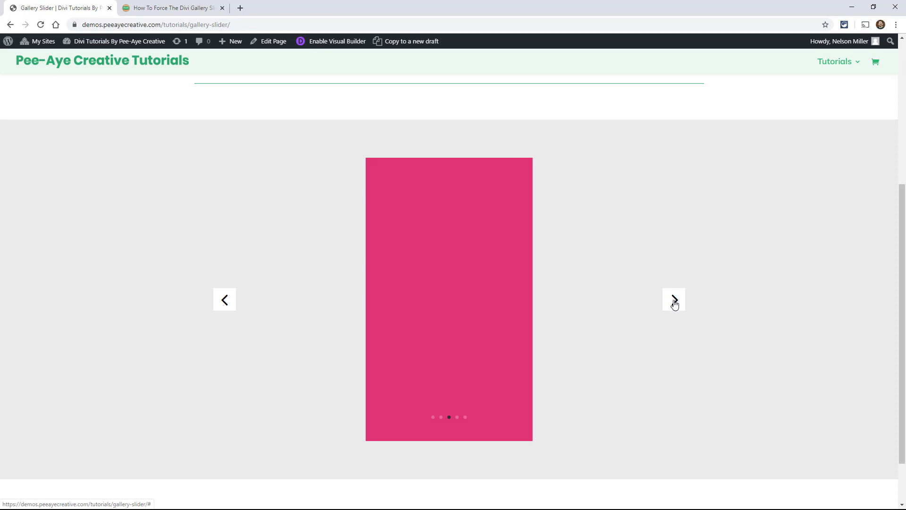
left_click(673, 299)
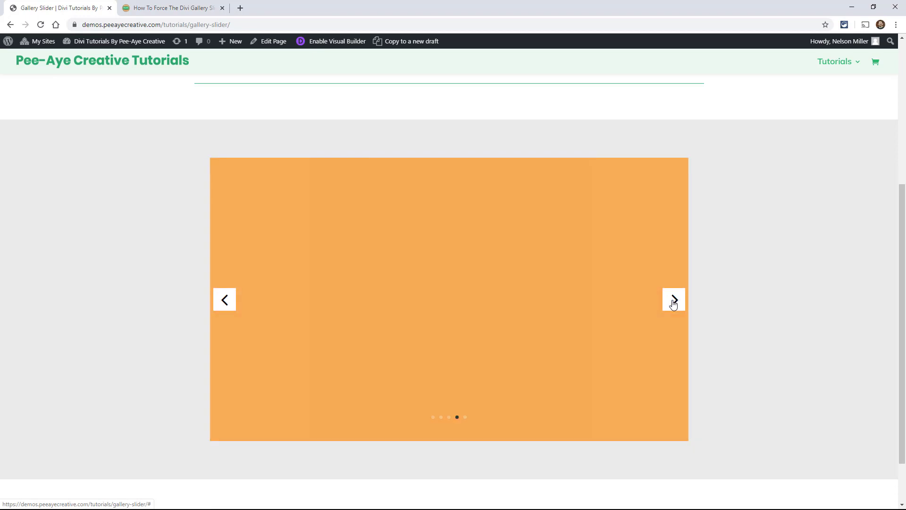
left_click(673, 299)
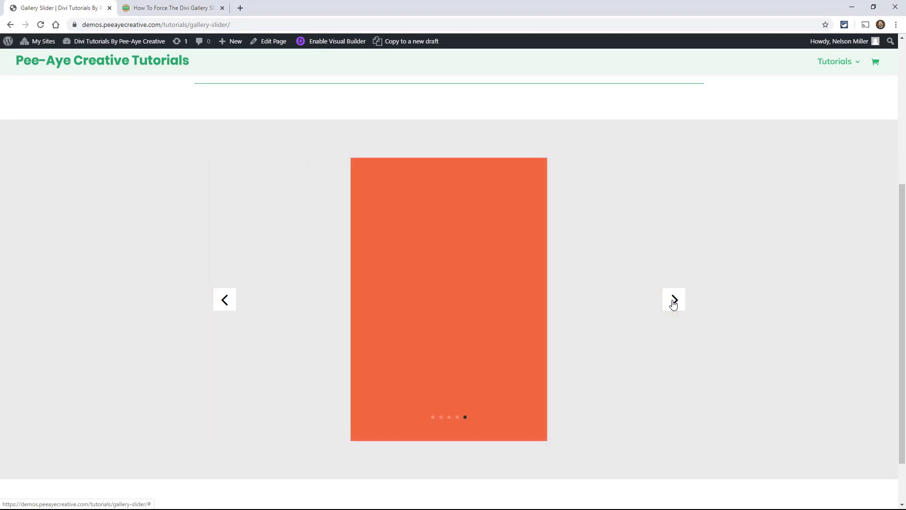
left_click(673, 299)
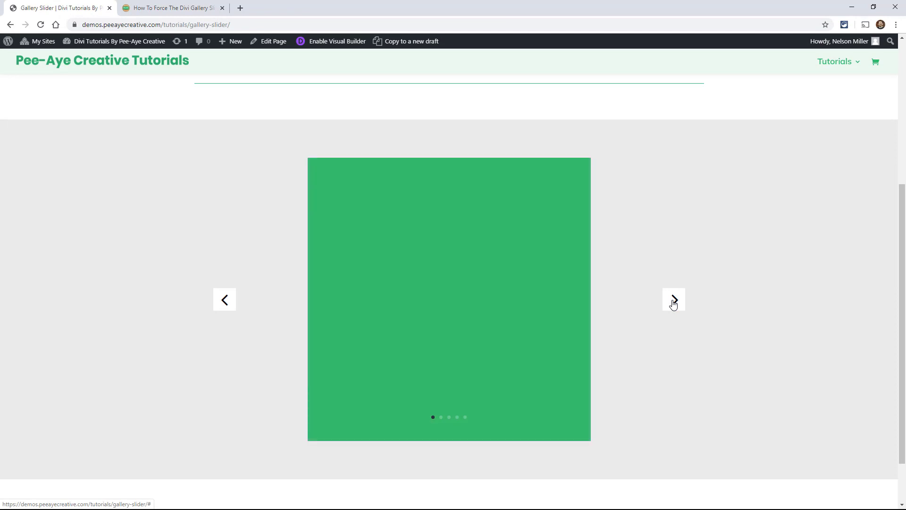
left_click(673, 299)
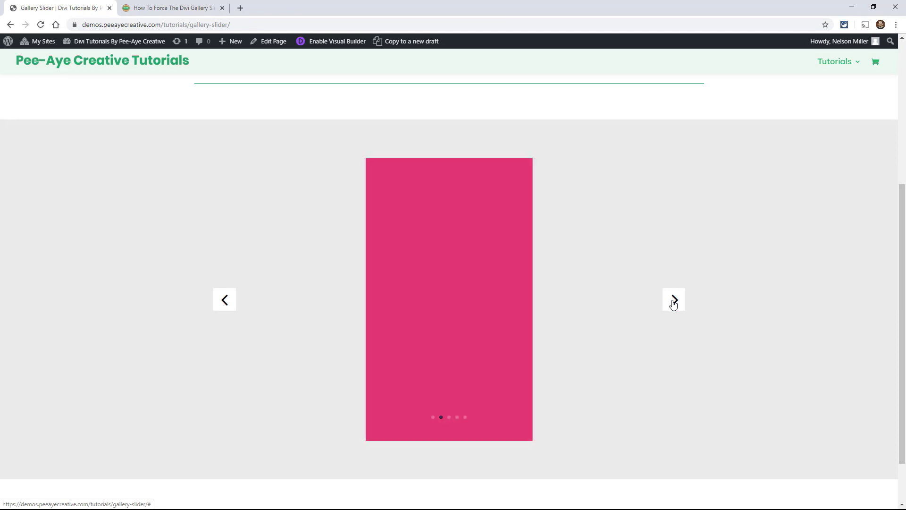
left_click(673, 299)
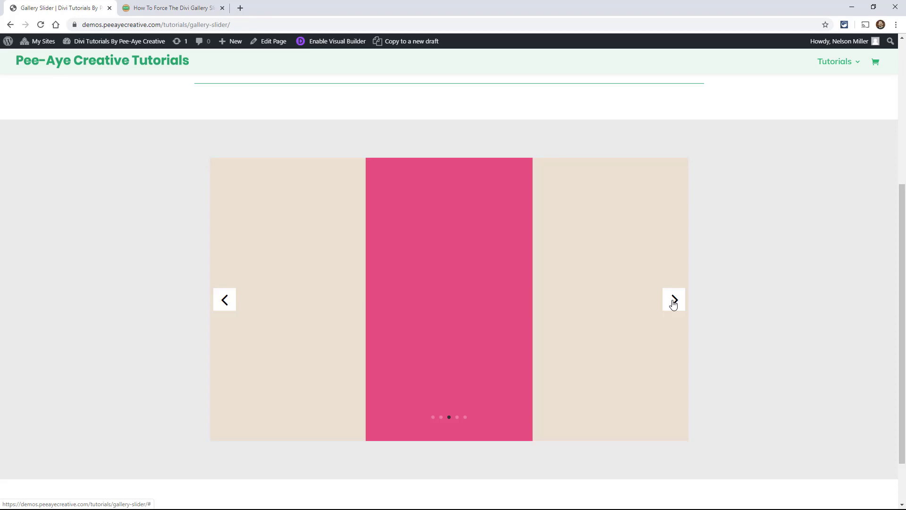
left_click(674, 299)
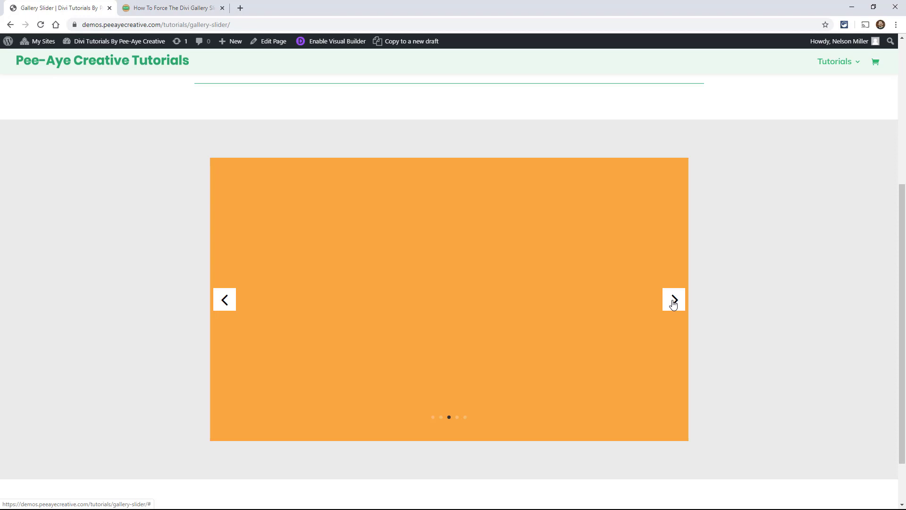
left_click(673, 300)
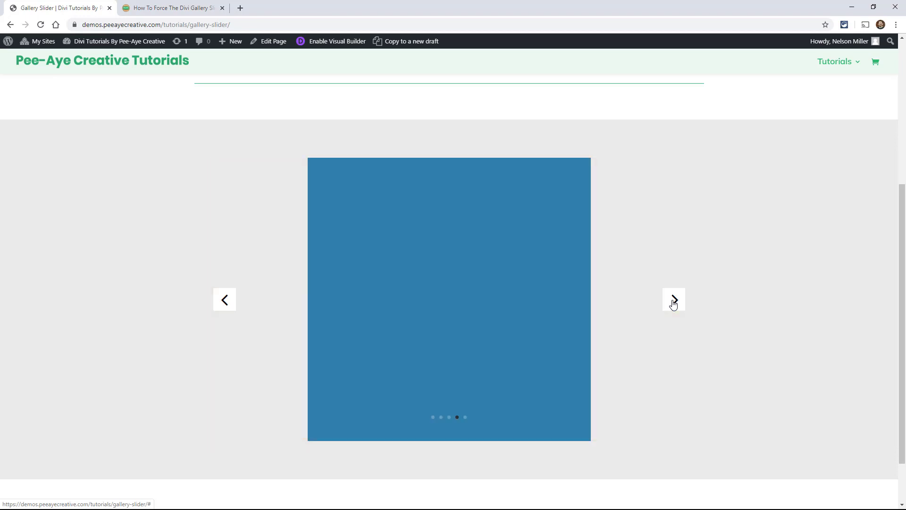
left_click(673, 299)
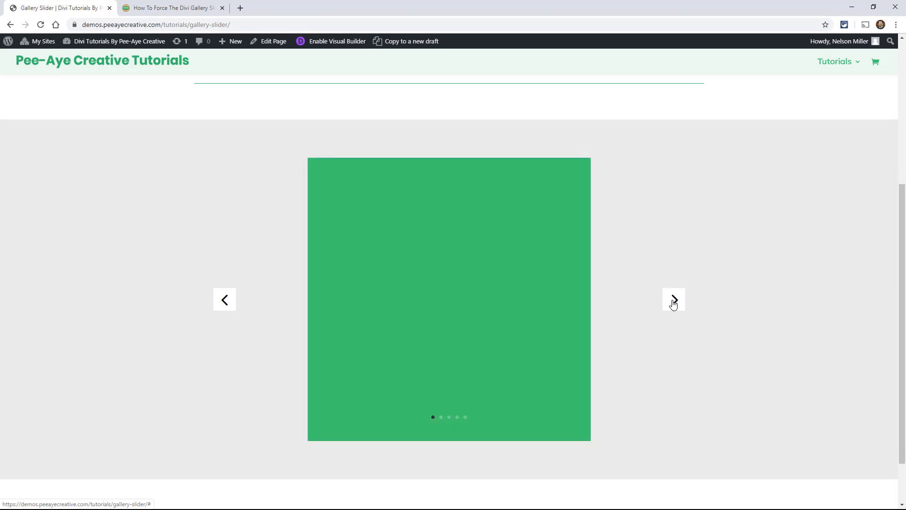
mouse_move(704, 301)
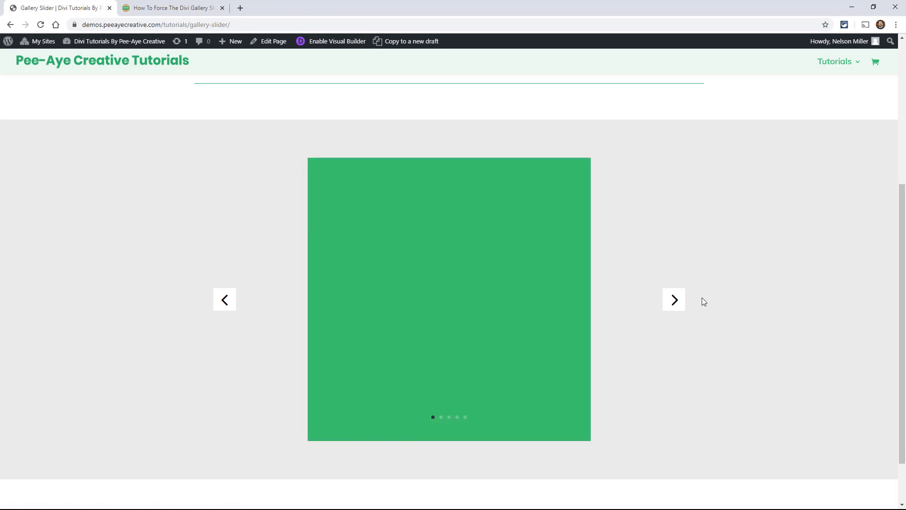
mouse_move(580, 273)
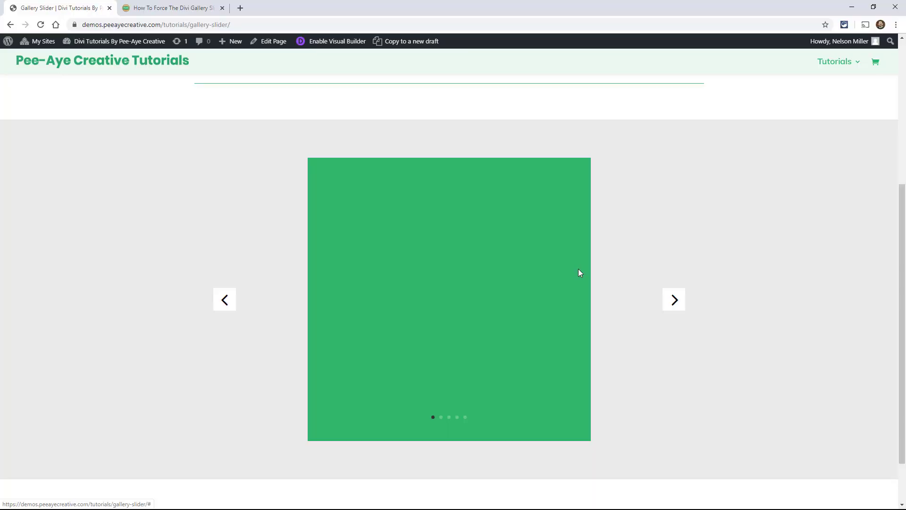